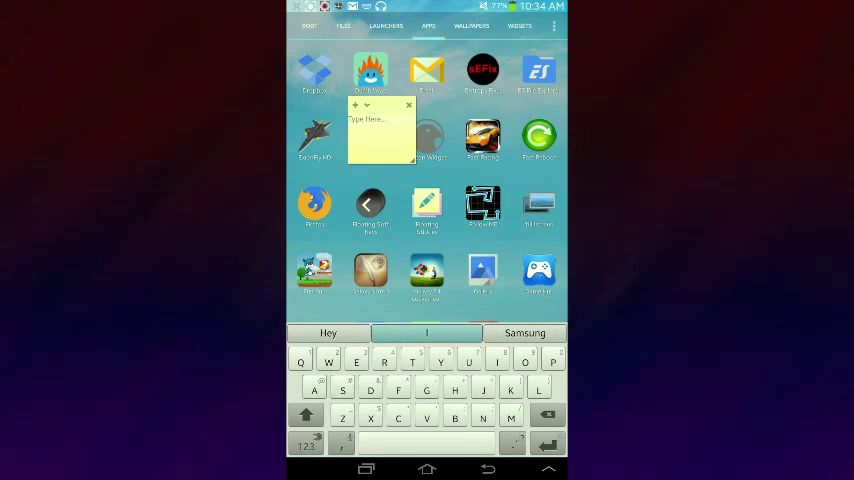
Enter the text 'install fruit ninja' into the floating yellow sticky note
{"action": "type", "text": "install fruit"}
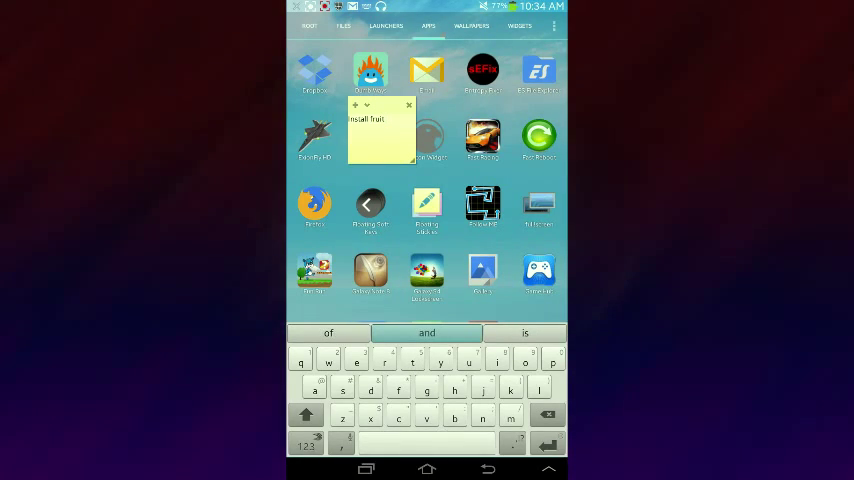
{"action": "type", "text": "nink"}
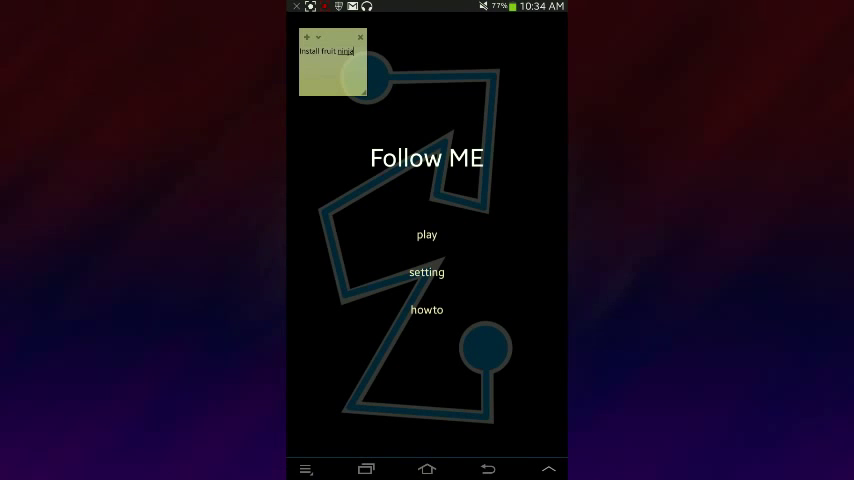
Exit the Follow ME game via its Confirm Exit dialog, keeping the note floating on top
{"action": "left_click", "coordinate": [424, 236]}
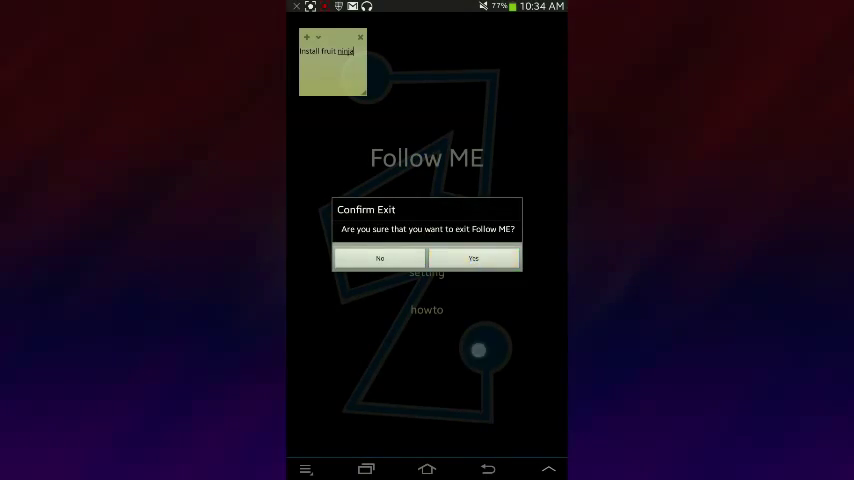
{"action": "left_click", "coordinate": [472, 258]}
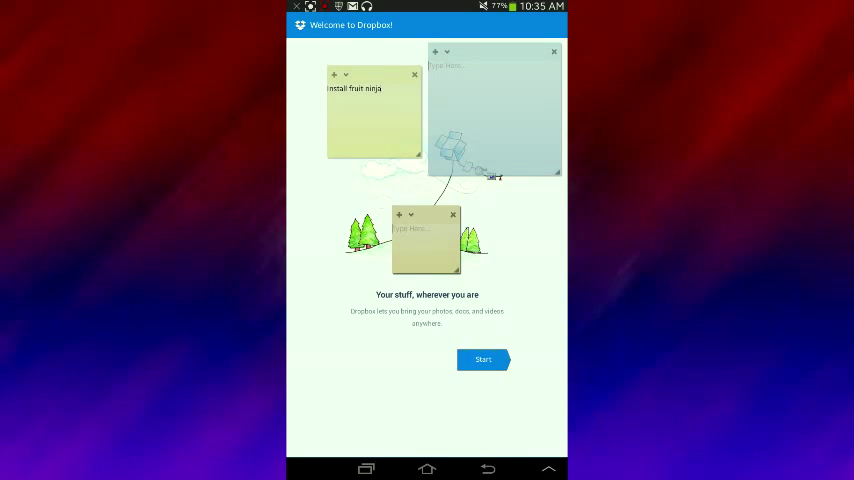
Move past Dropbox's welcome screen via Start to reach the sign-in page
{"action": "left_click", "coordinate": [482, 360]}
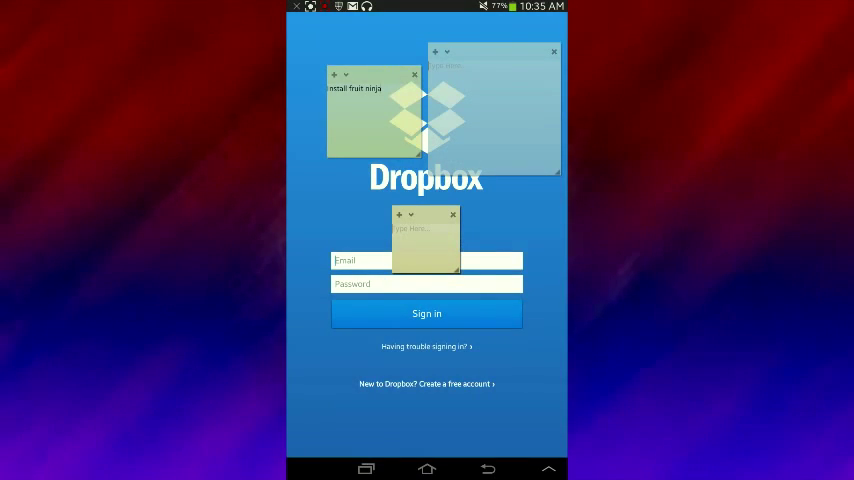